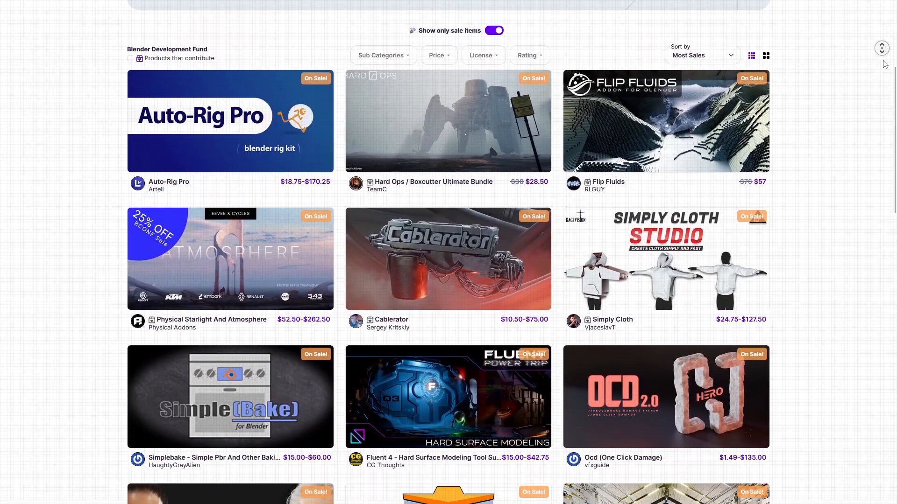
Scroll through the on-sale Blender products grid, then scroll back up toward Popular Items.
scroll(down, 3)
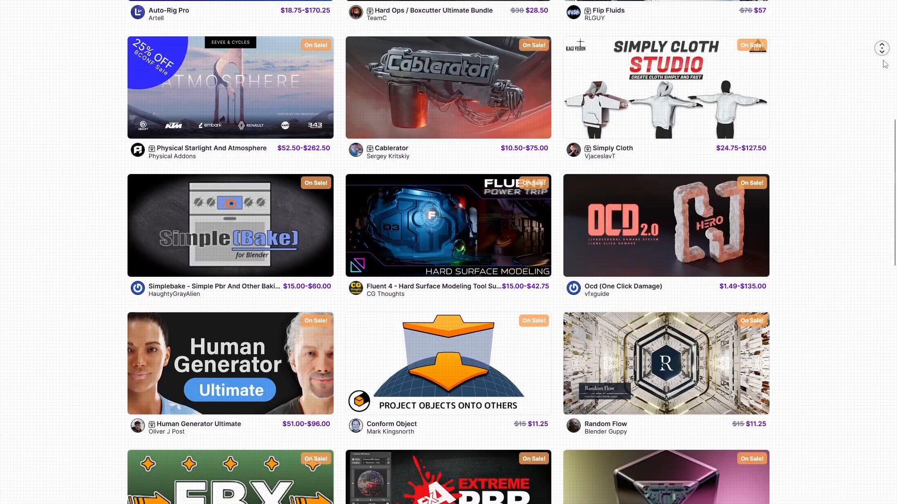
scroll(down, 3)
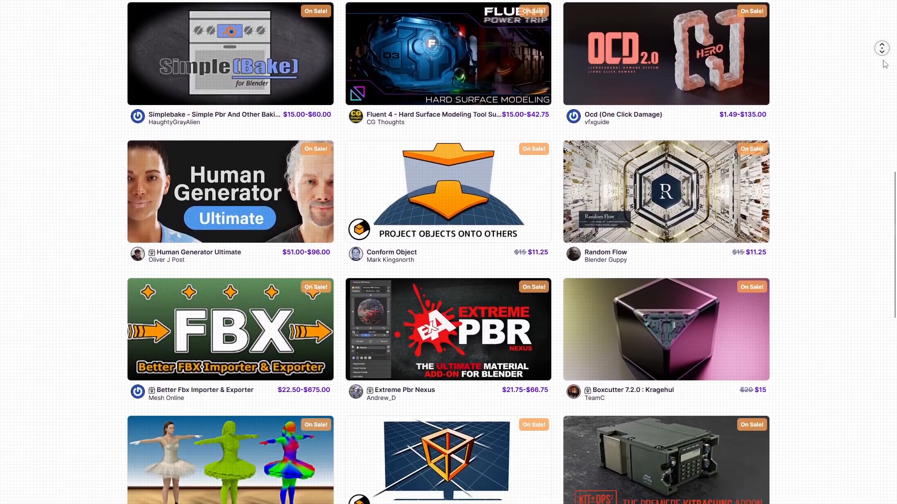
scroll(down, 3)
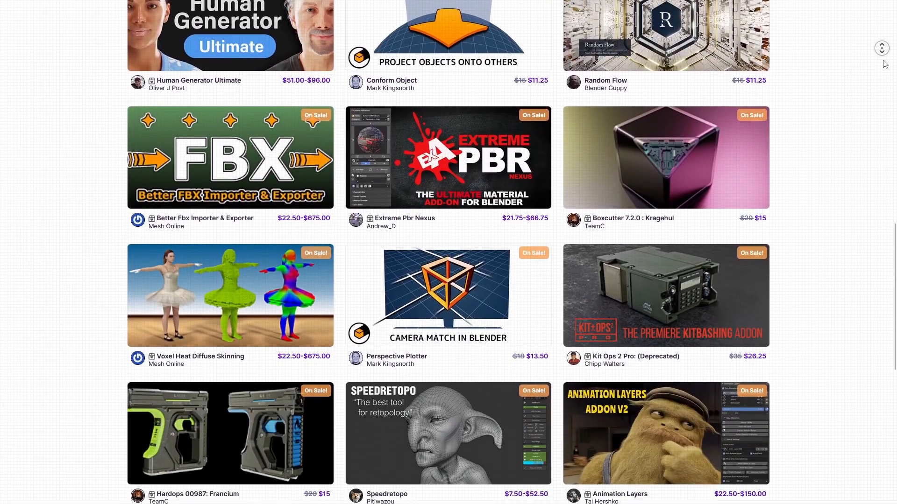
scroll(down, 3)
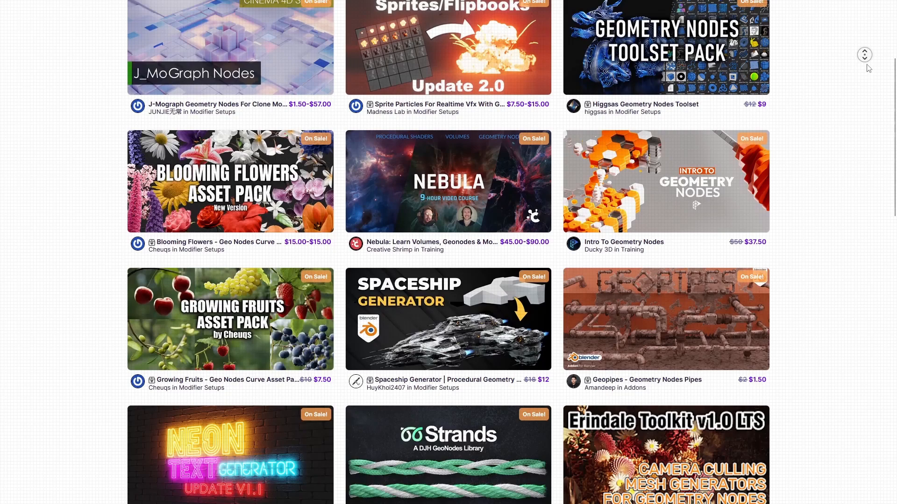
scroll(down, 3)
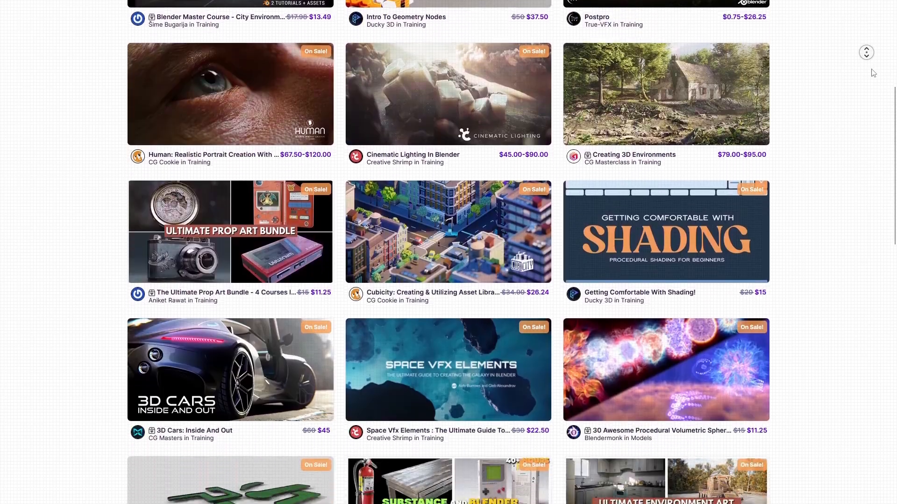
scroll(down, 3)
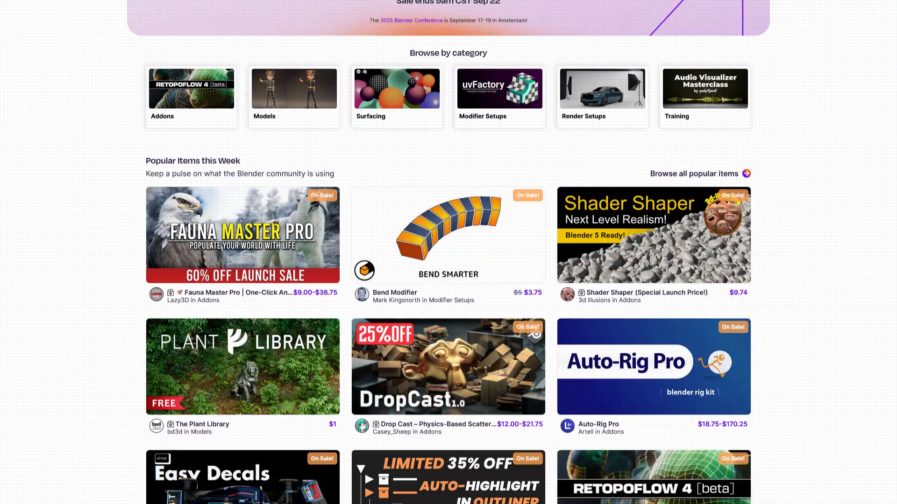
scroll(up, 3)
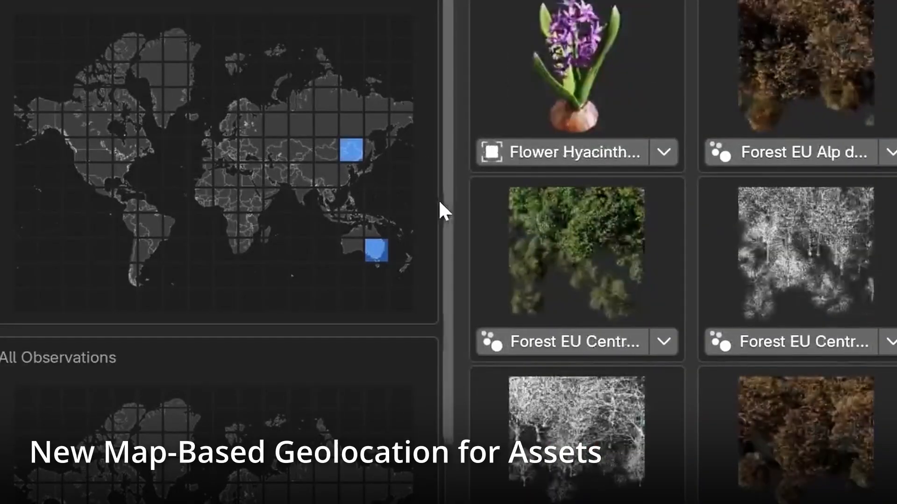
click(150, 150)
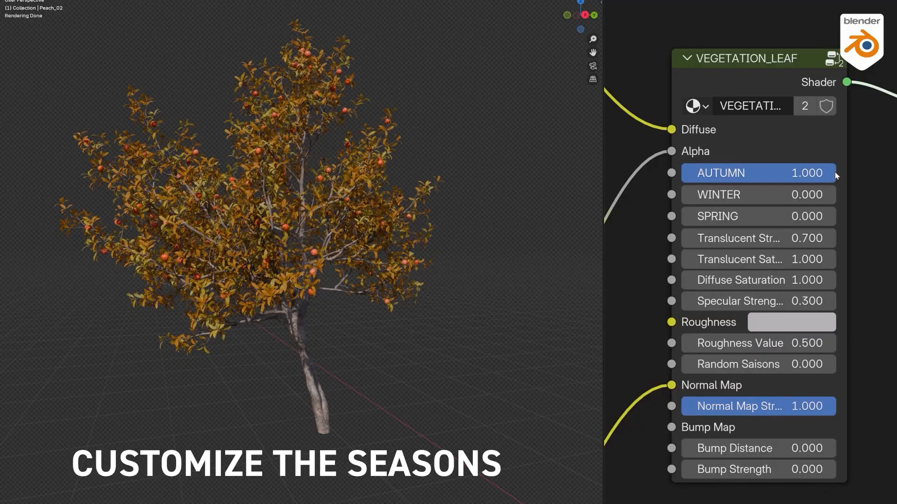
Set the peach tree's leaves to spring, zero the seasons for summer, then show Succulents.
click(758, 173)
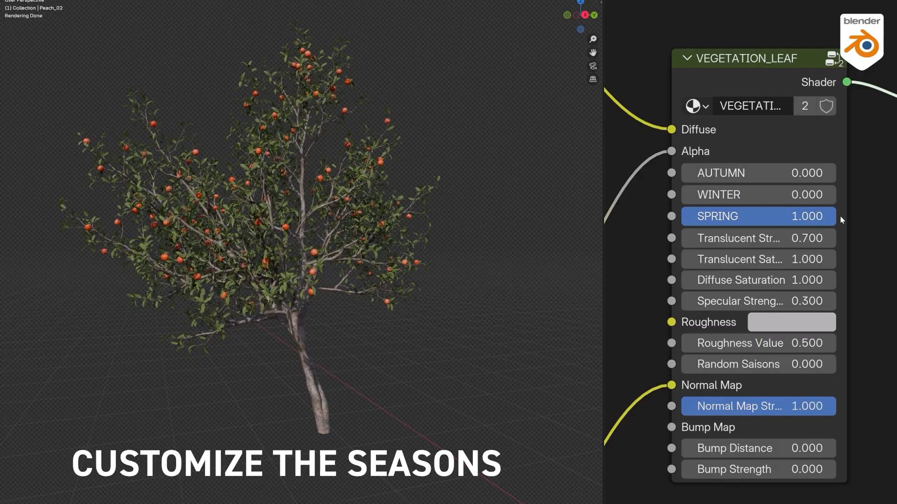
mouse_move(823, 217)
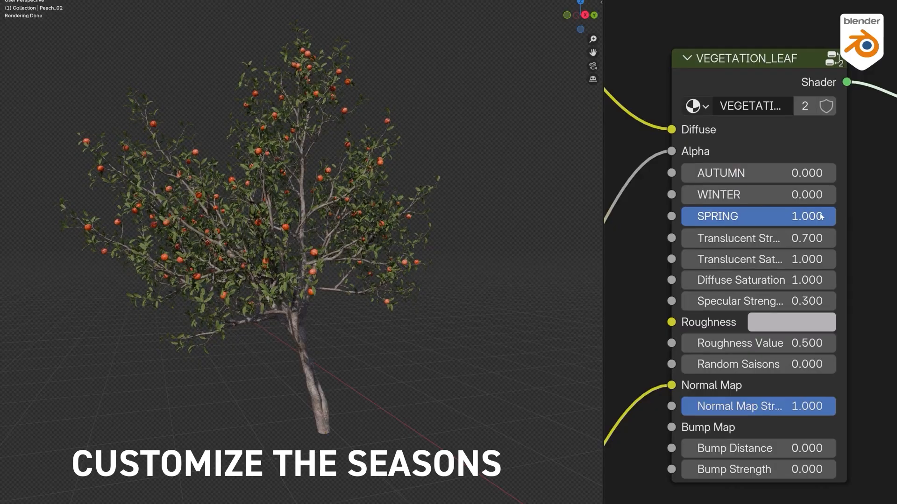
click(789, 217)
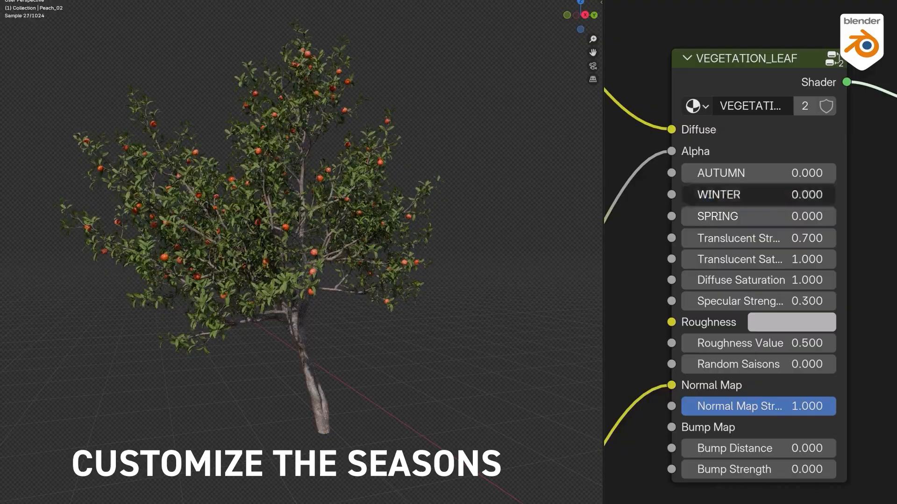
click(758, 194)
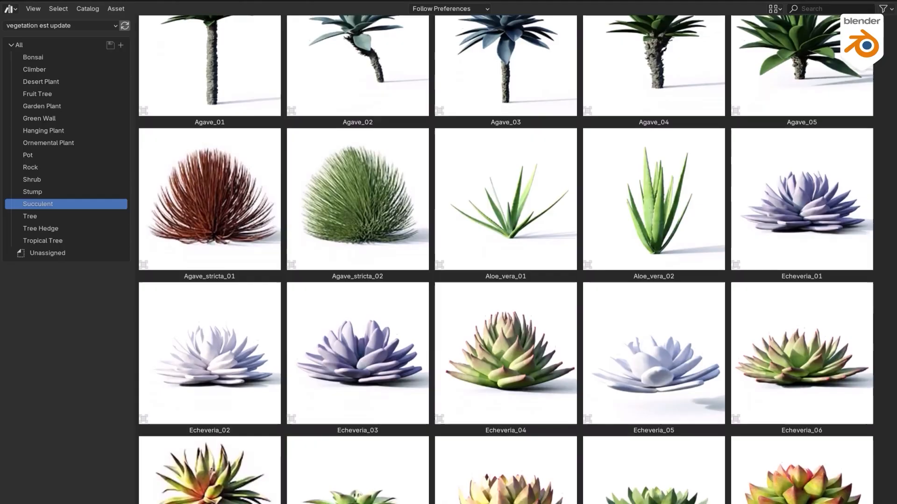
Add the Maple_tree2 Summer tree at Center from the Vegetation sidebar tab.
click(38, 94)
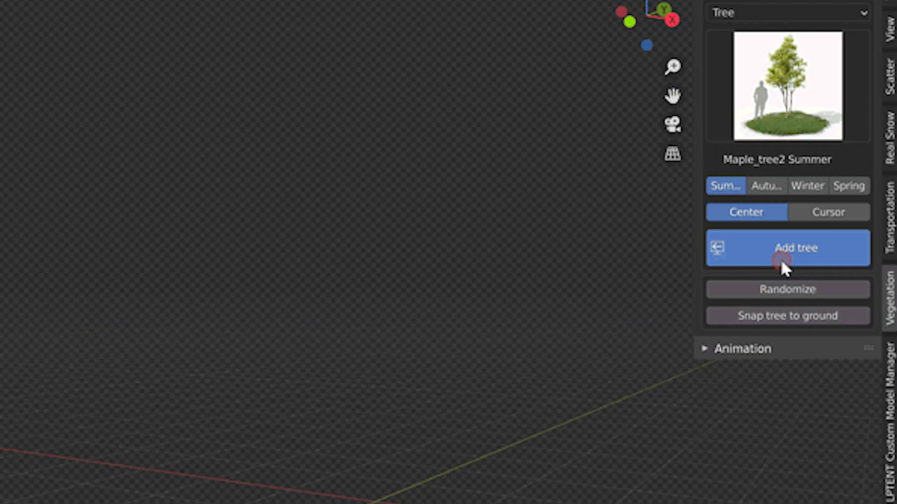
click(787, 248)
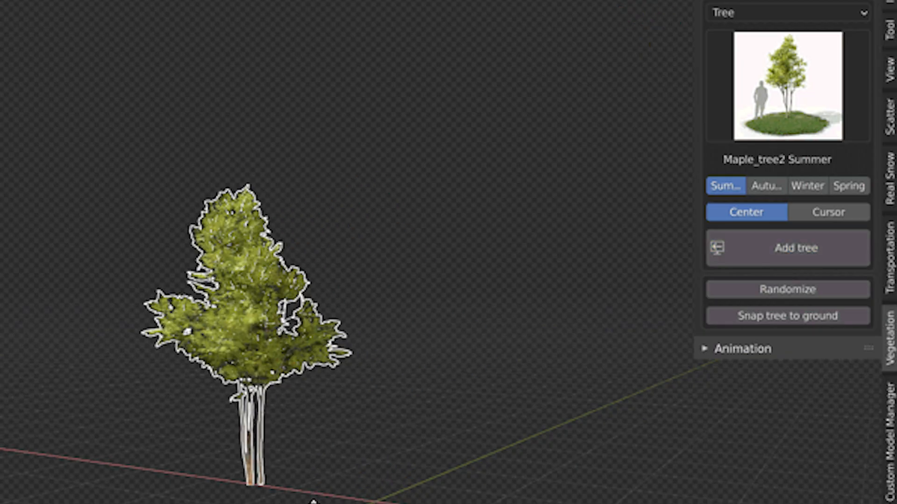
click(787, 248)
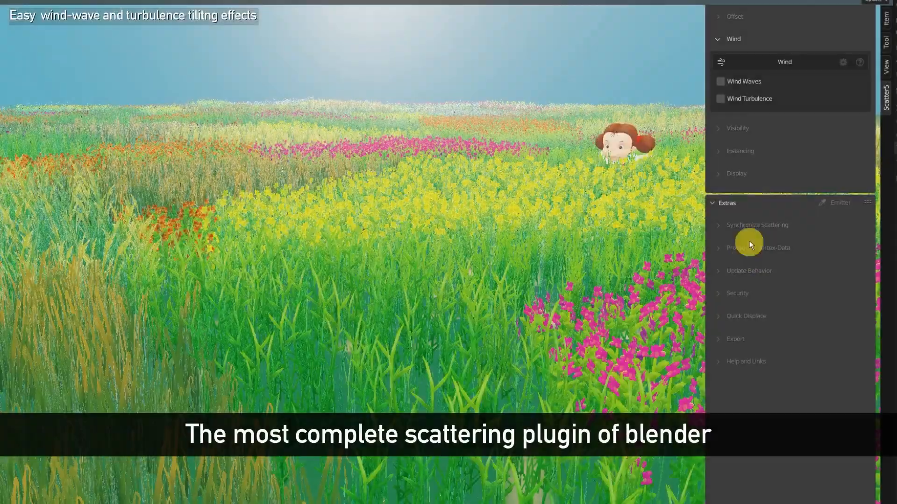
Create the Demo system using Bezier-Spline distribution on BezierCurve, On Spline.
click(720, 99)
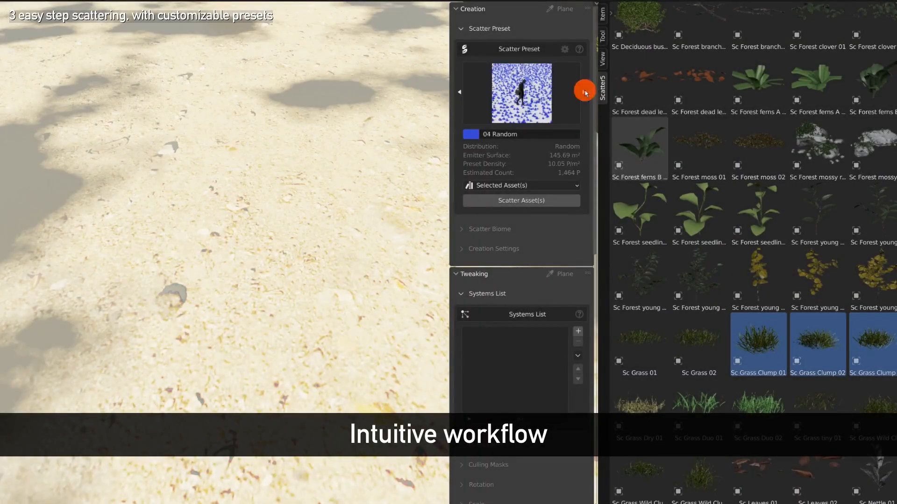
click(584, 92)
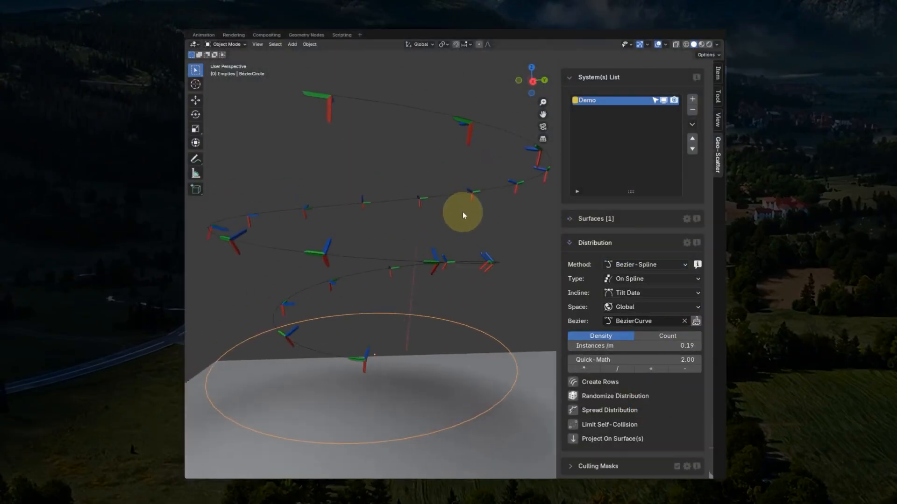
Confirm the Empties collection with OK, then choose File > Create New Biome.
click(651, 278)
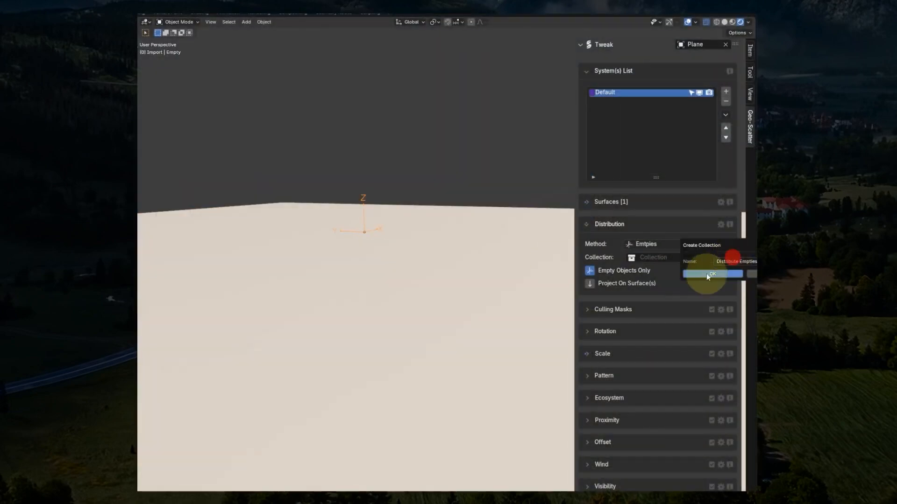
click(711, 273)
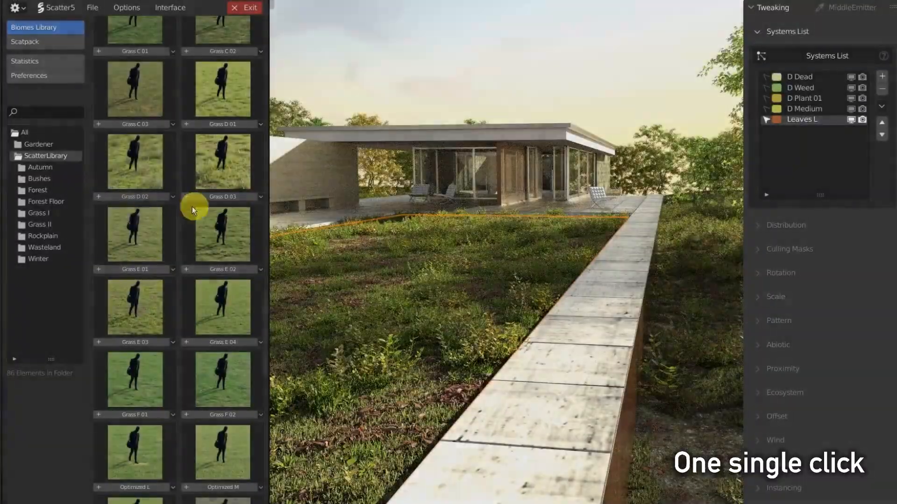
click(101, 10)
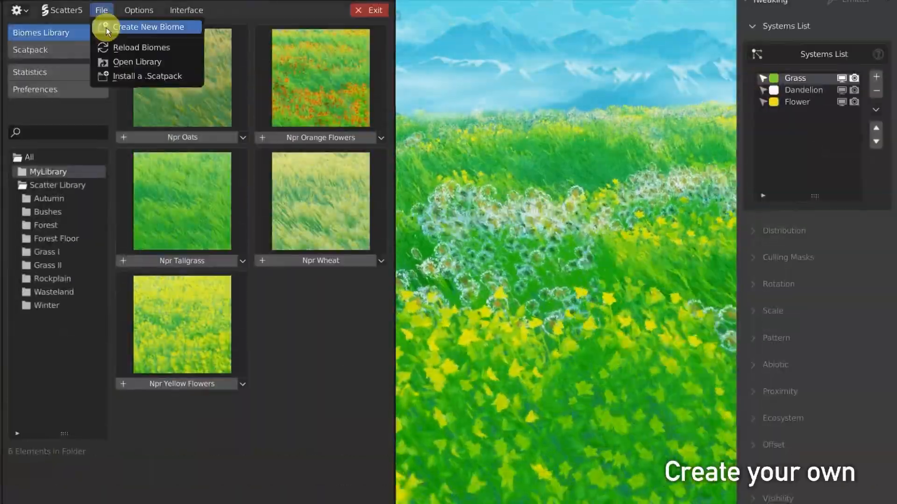
click(56, 344)
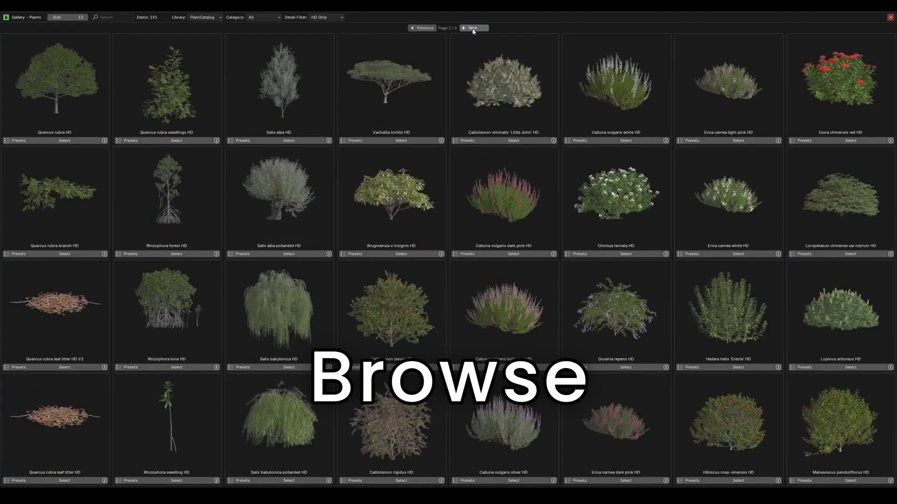
Move to the next gallery page and import the Plumeria rubra pink HD plant.
click(472, 28)
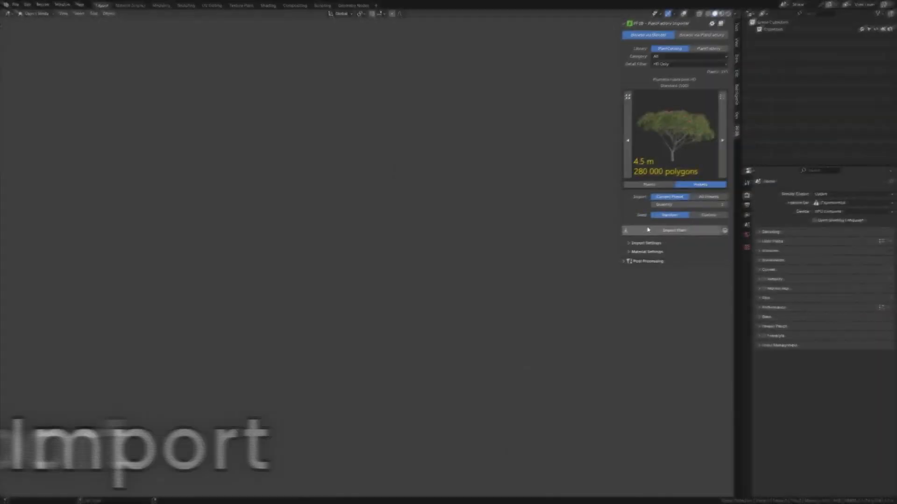
click(673, 230)
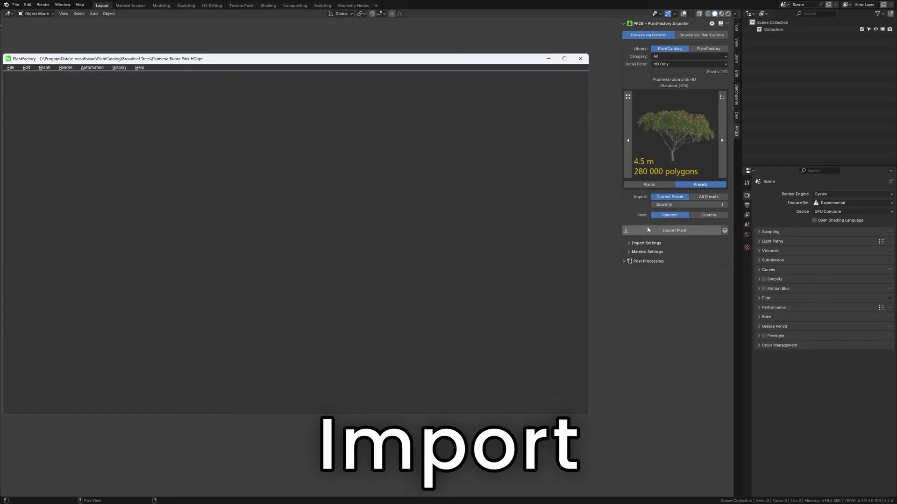
click(673, 230)
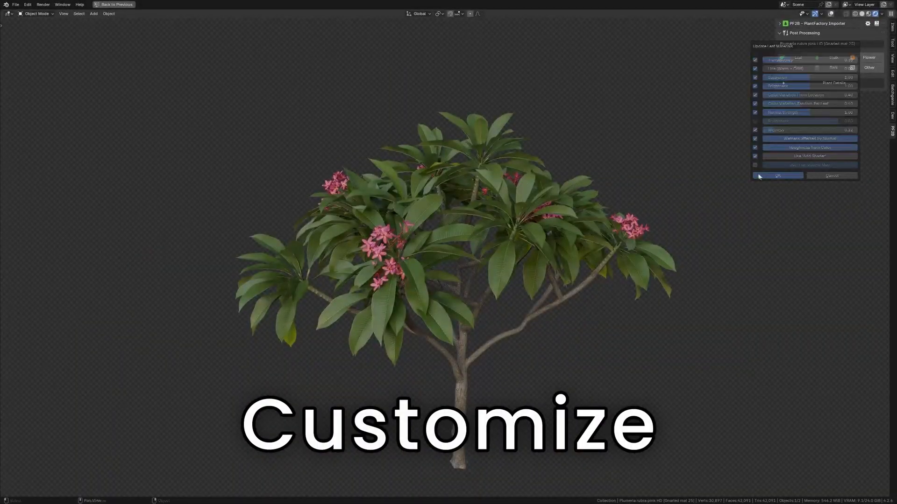
Confirm the Plumeria leaf material update and reopen the leaf adjustments.
click(779, 174)
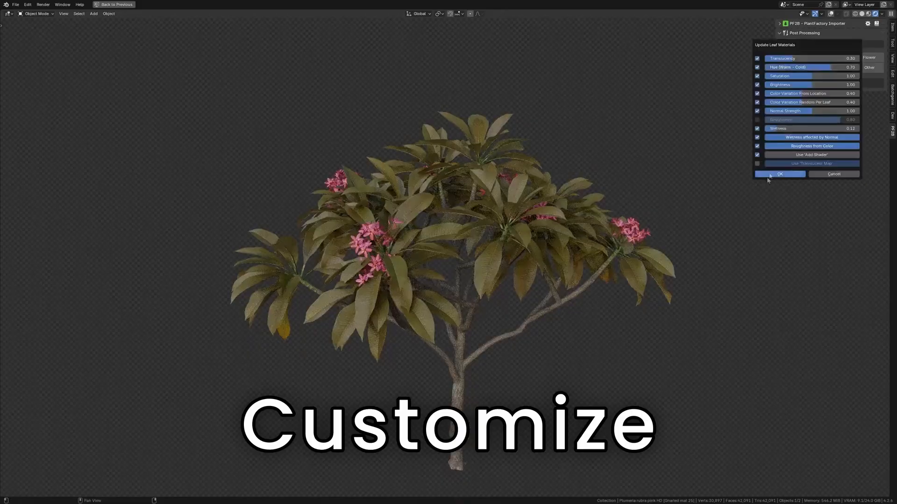
click(779, 173)
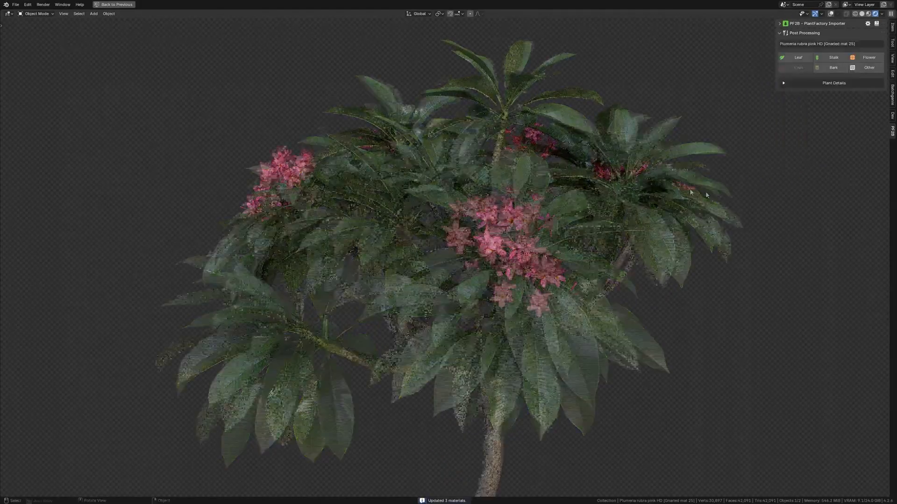
click(798, 57)
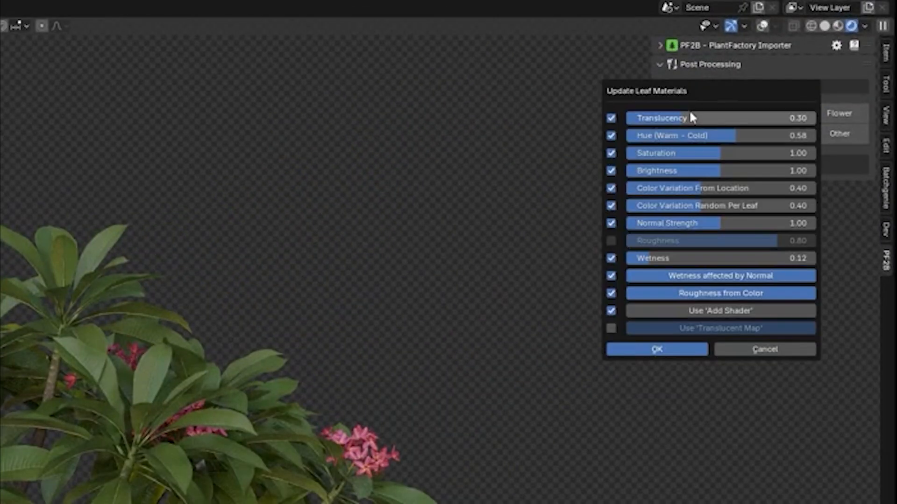
Browse the PlantFactory Exporter catalog and import the 4.5 m, 280 000-polygon tree.
click(657, 349)
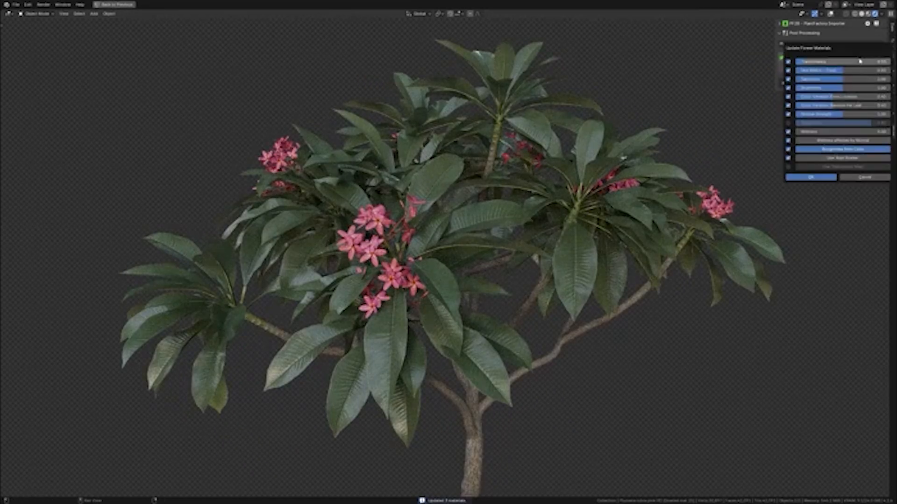
click(809, 177)
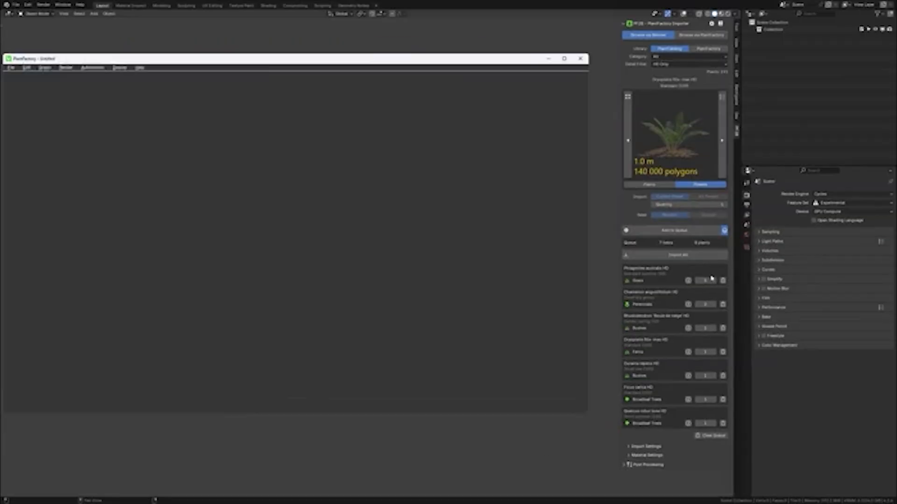
click(677, 255)
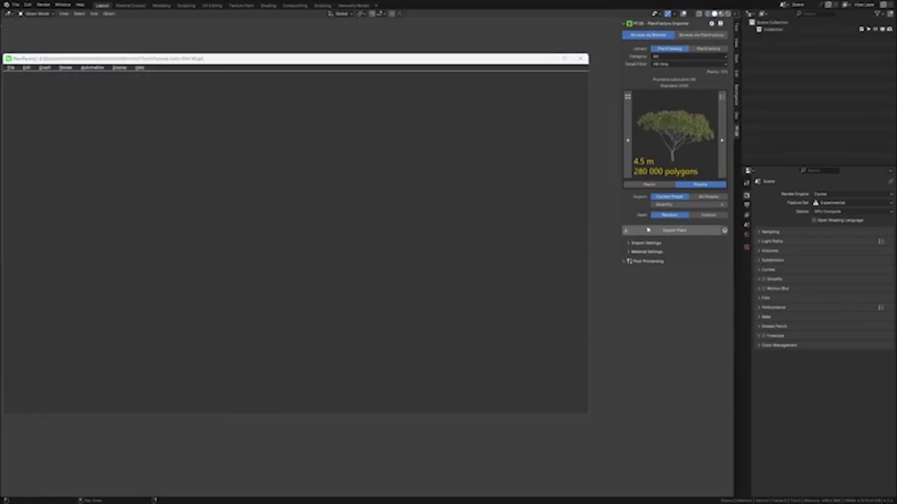
click(674, 230)
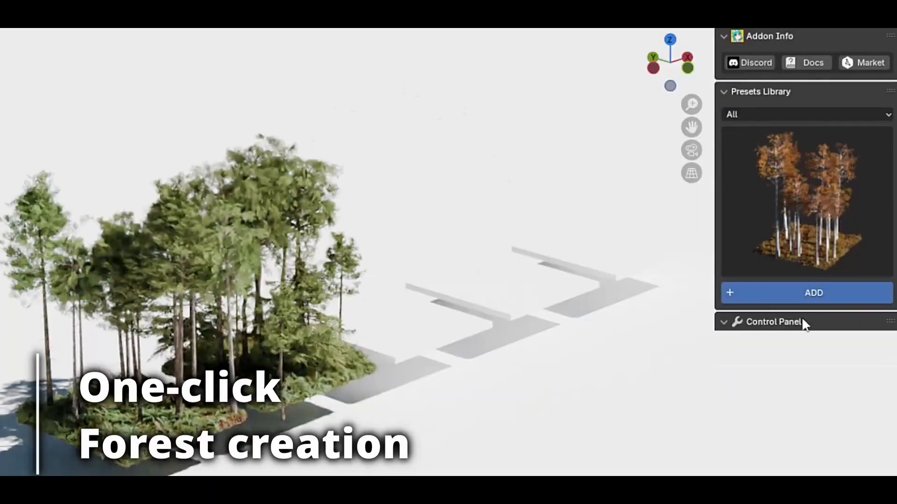
Expand forest controls, add a Presets Library preset, and select the Pond vertex group.
click(812, 293)
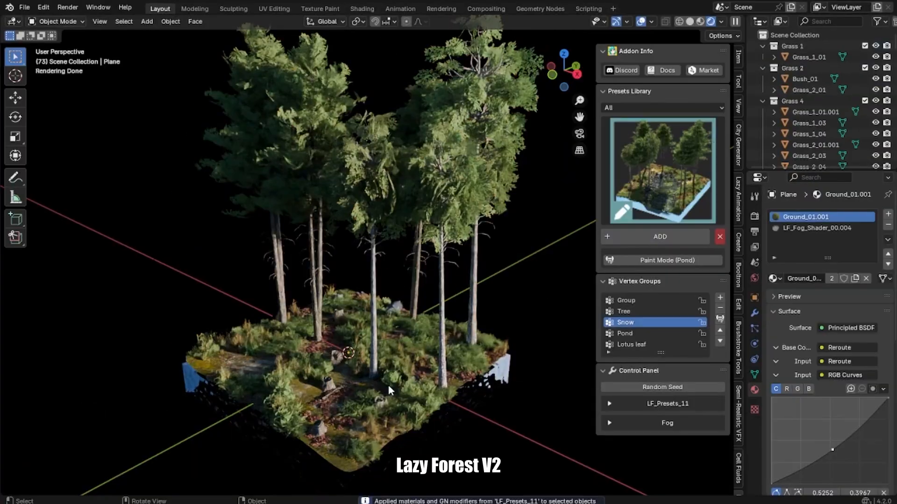
click(625, 333)
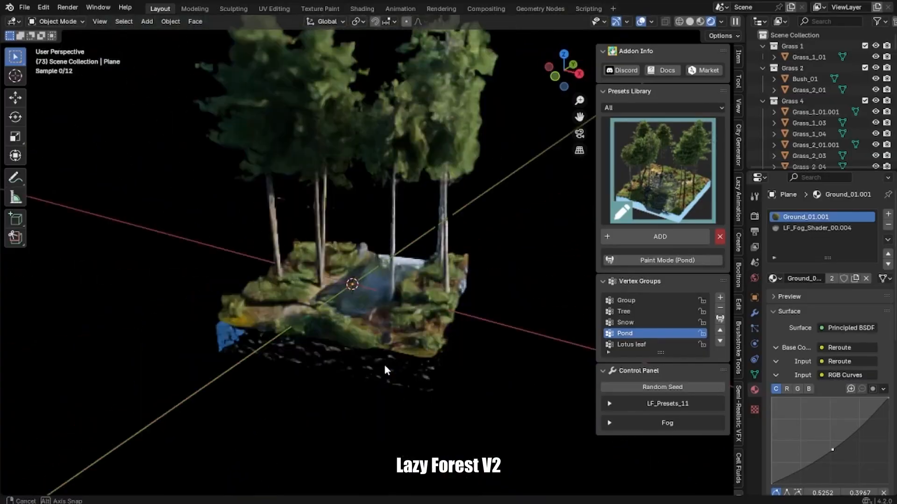
click(609, 403)
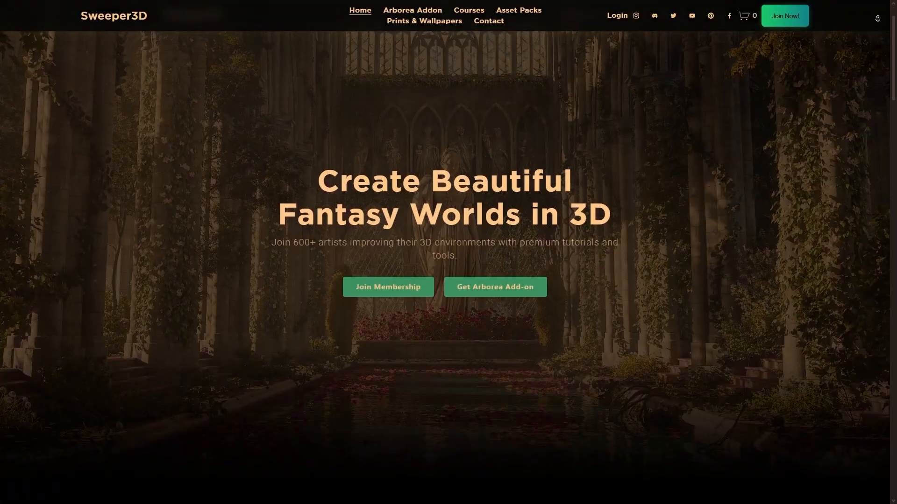
Scroll the Sweeper3D hero section with the Get Arborea Add-on button.
scroll(down, 3)
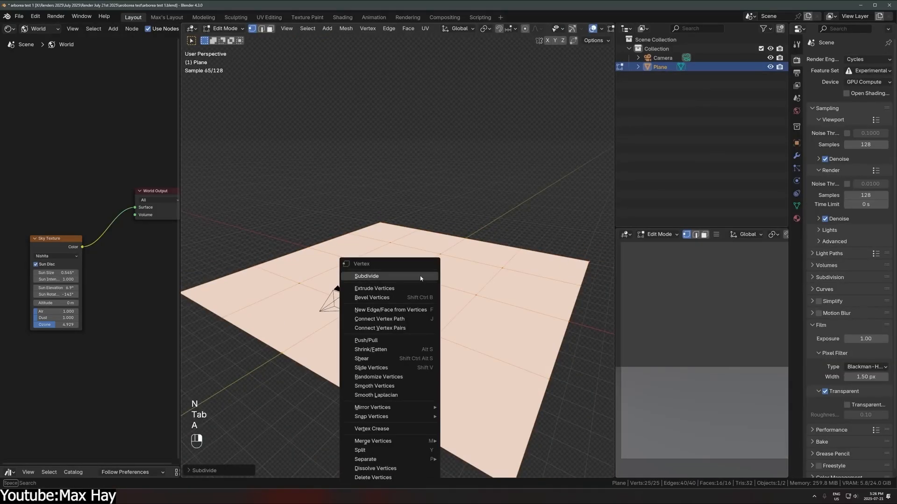
Subdivide the plane, adjust Leaf Amount, and scatter tall grass with Camera Culling.
click(367, 276)
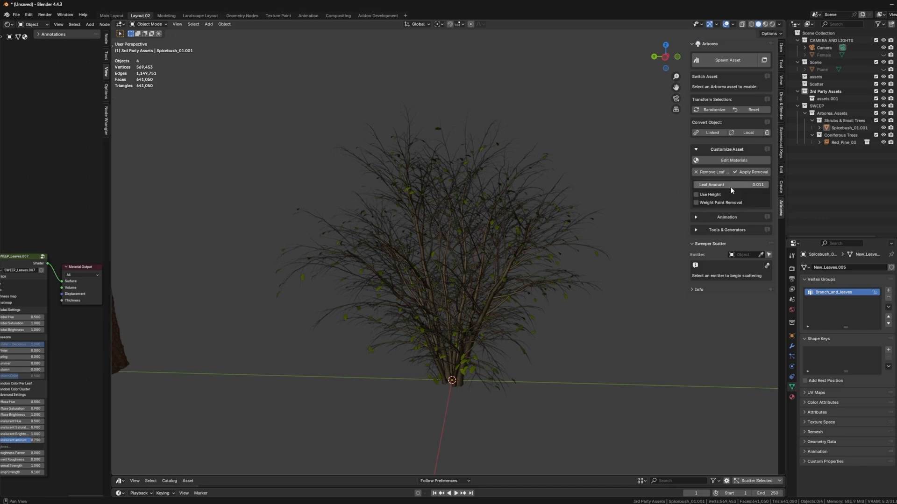
click(696, 193)
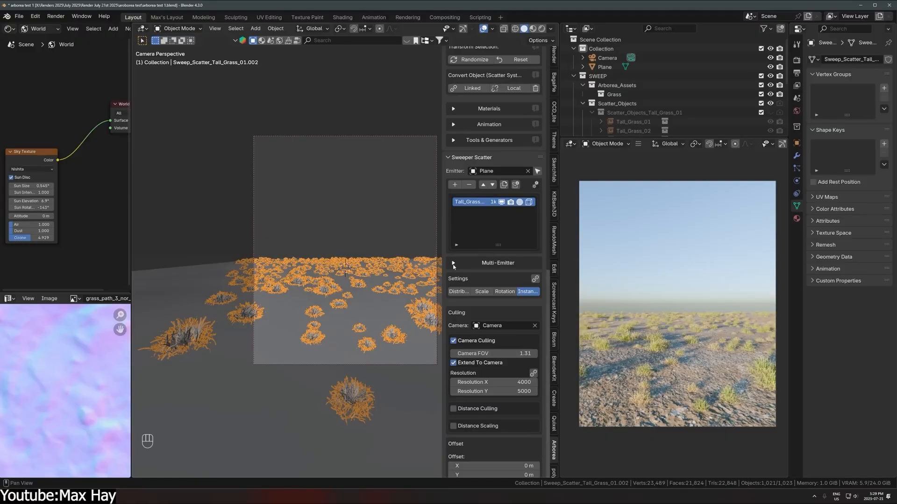
click(458, 291)
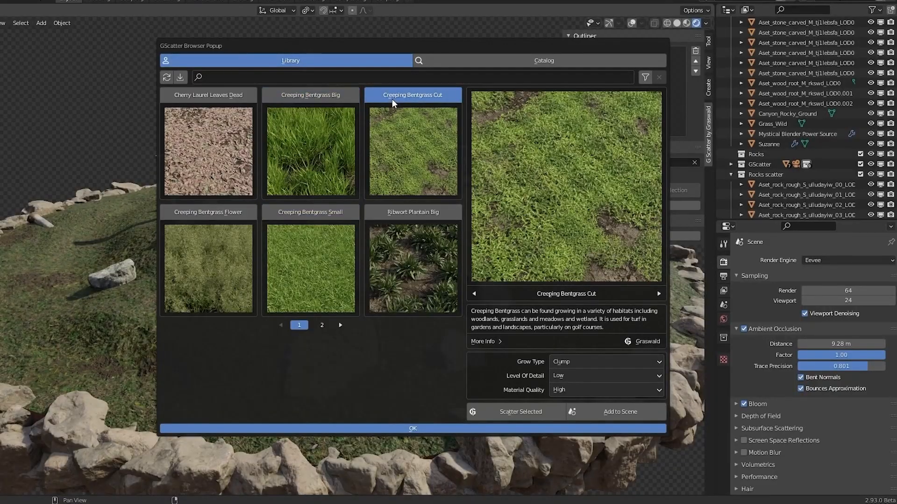
Preview Creeping Bentgrass Cut and set the Plane as the GScatter emitter.
click(412, 428)
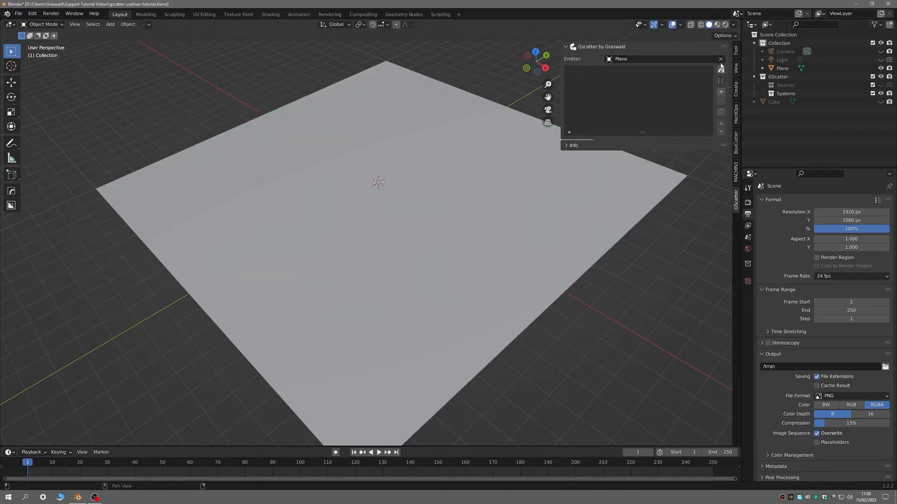
click(658, 59)
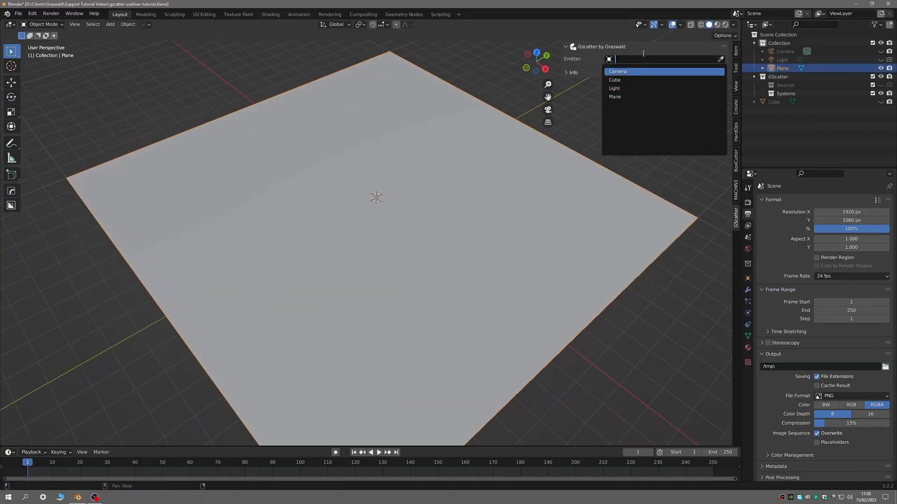
click(615, 97)
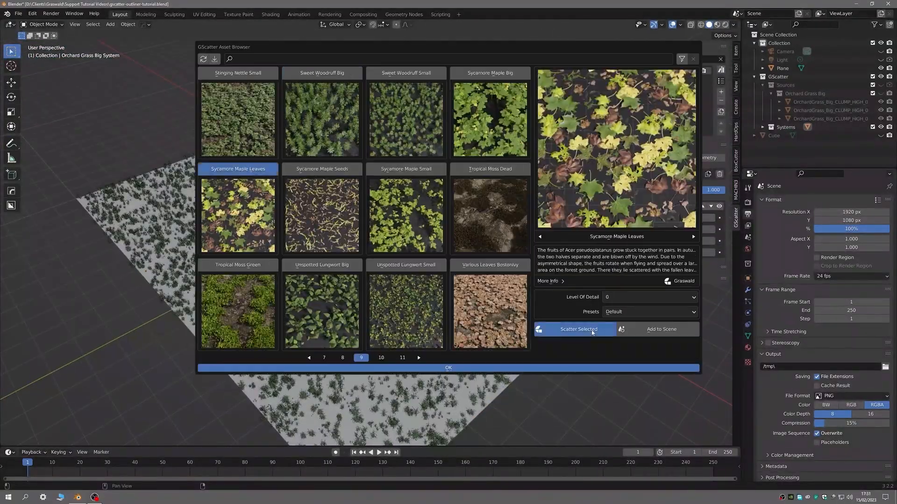
Scatter Sycamore Maple Leaves, change Meadow Foxtail's display, and preview Barren Brome Small.
click(578, 329)
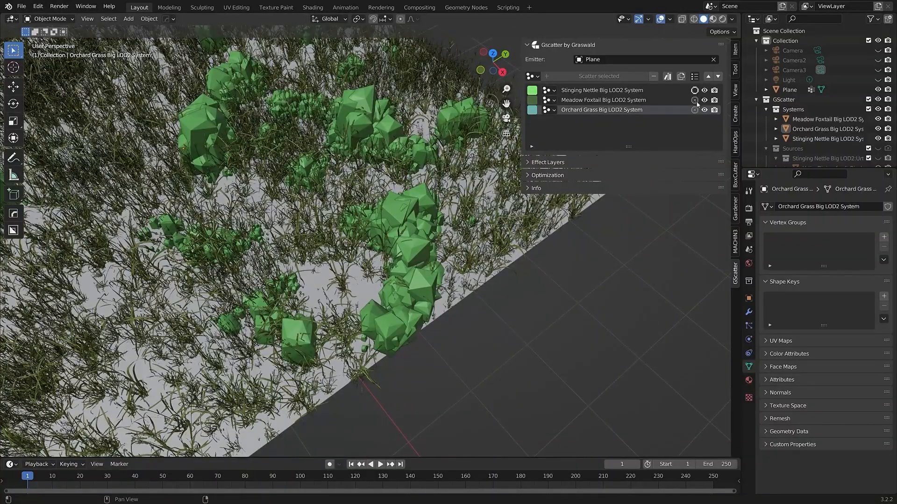
click(547, 175)
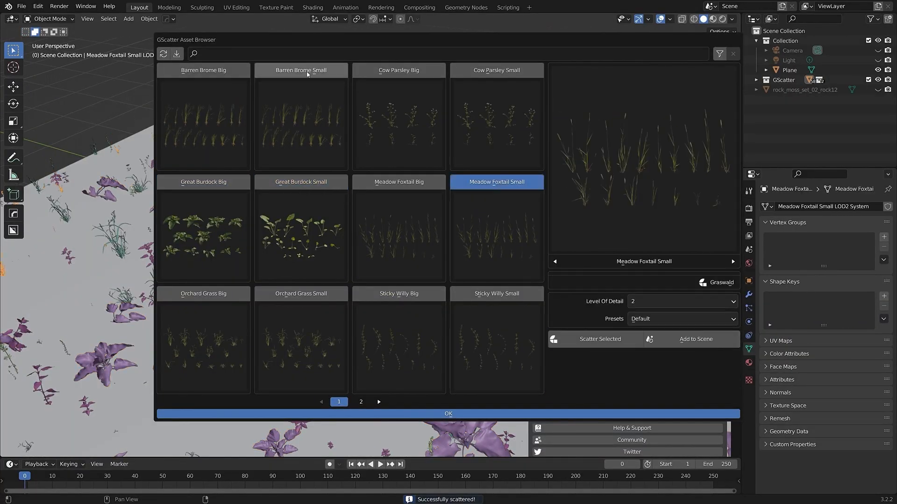
click(448, 413)
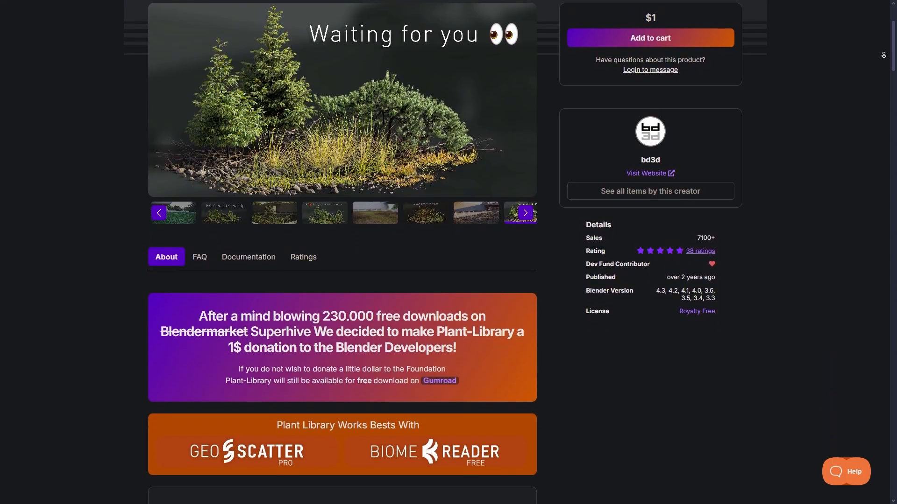
Scroll the Plant Library About tab down to the 'But Why Free?' section.
scroll(down, 3)
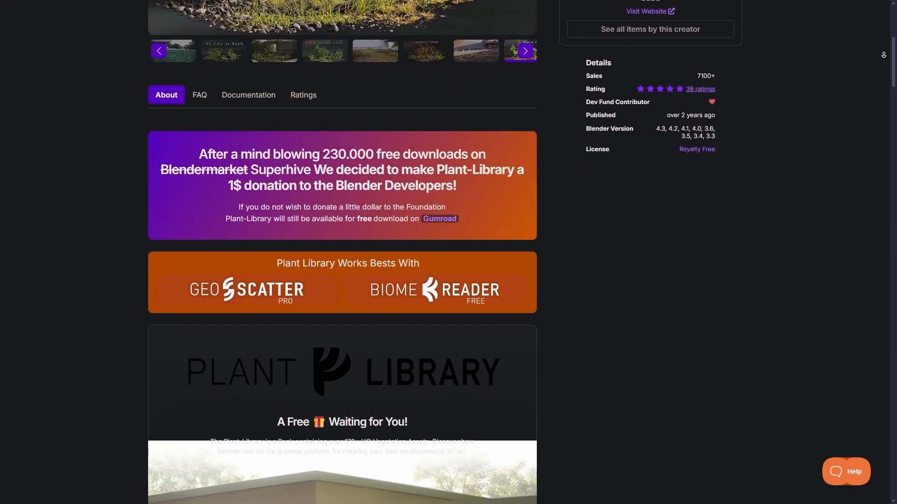
scroll(down, 3)
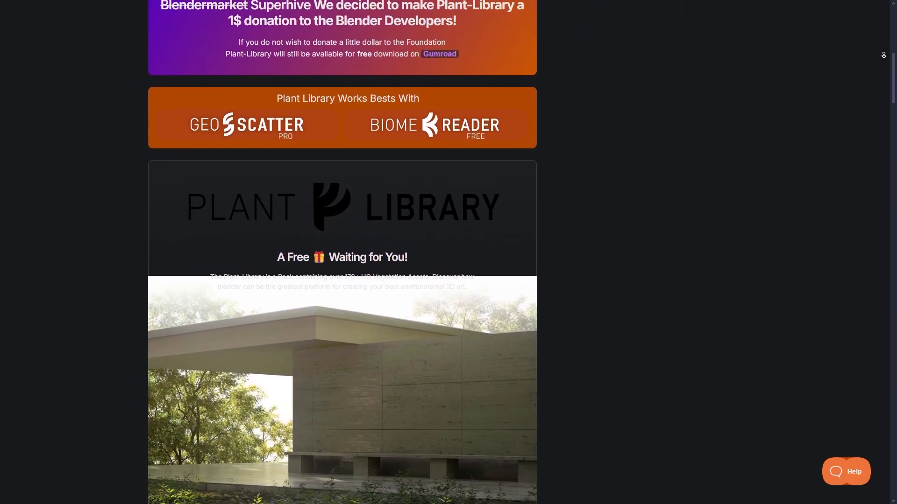
scroll(down, 3)
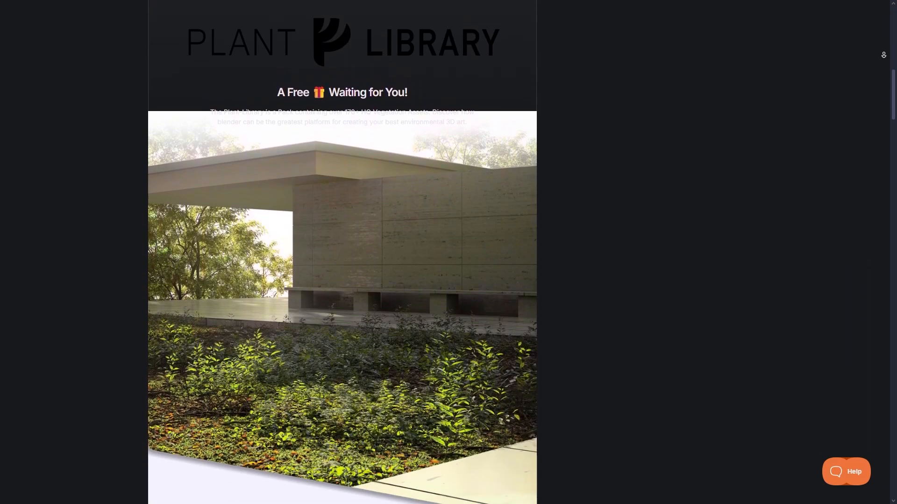
scroll(down, 3)
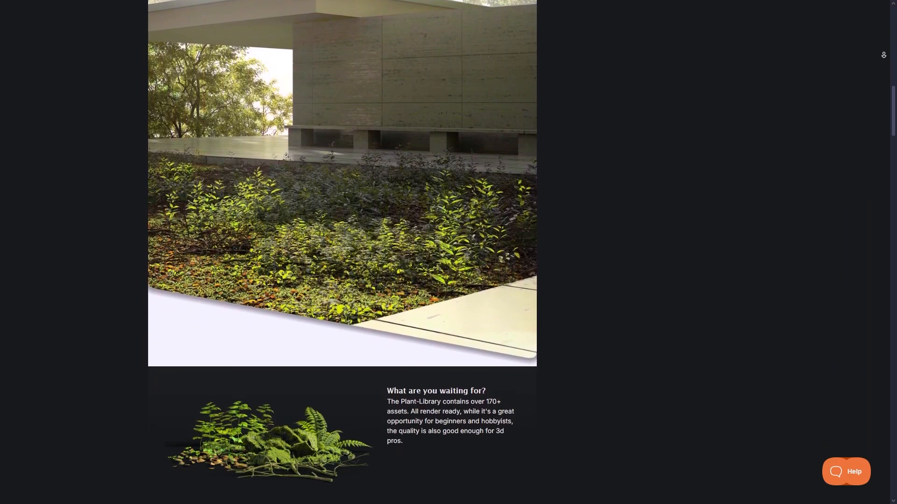
scroll(down, 3)
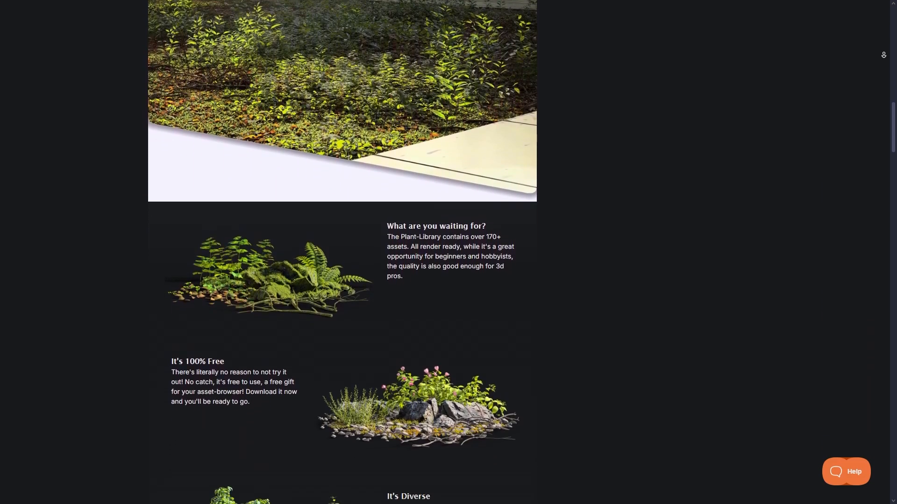
scroll(down, 3)
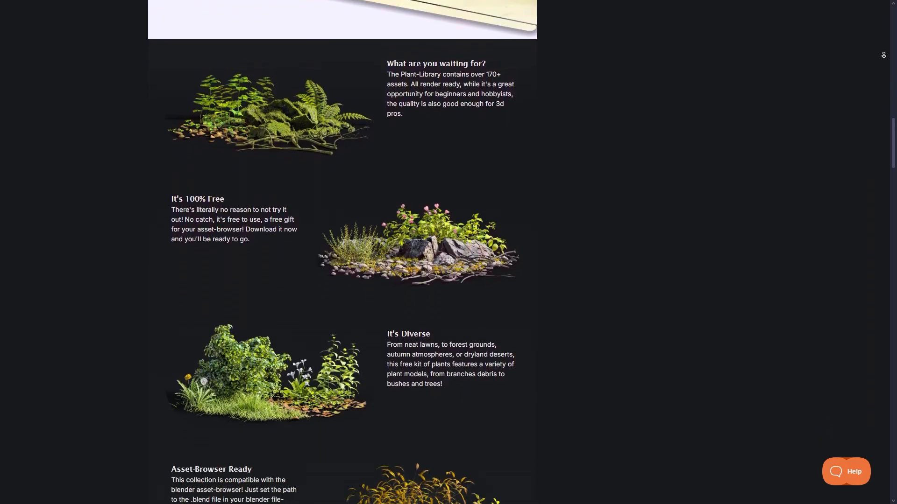
scroll(down, 3)
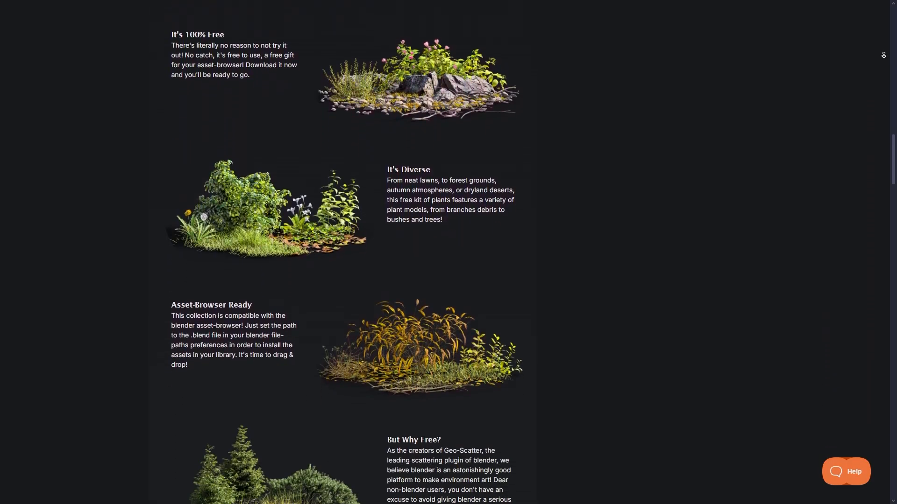
scroll(down, 3)
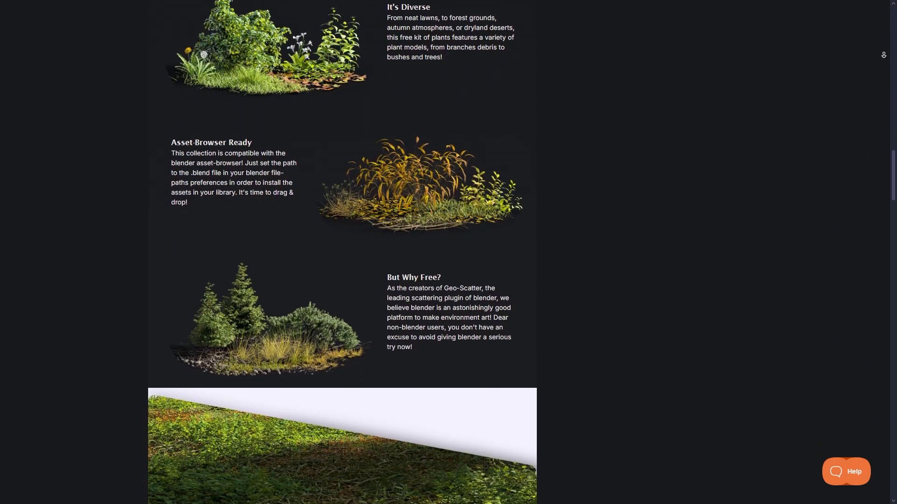
scroll(down, 3)
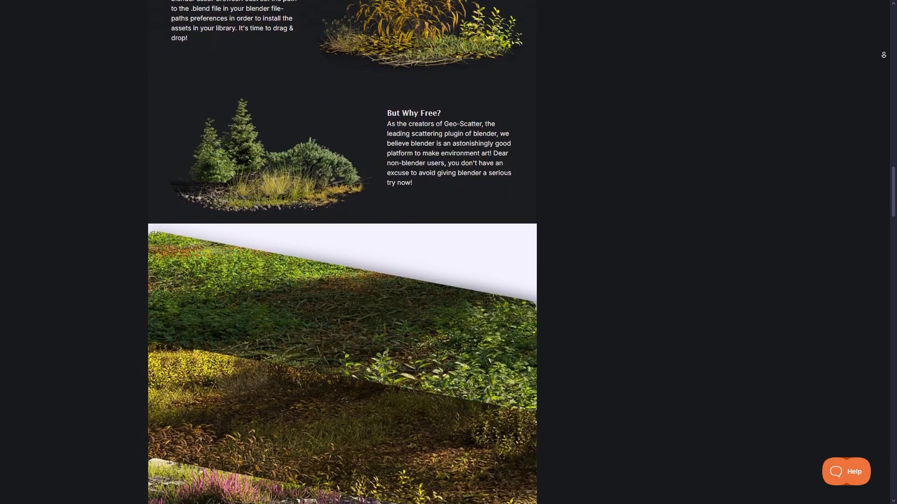
scroll(down, 3)
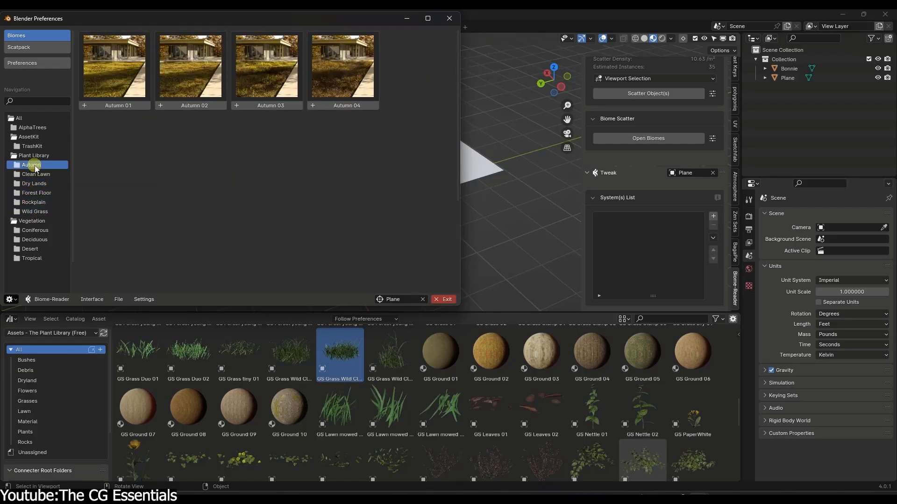
Browse the Plant Library autumn biomes and drop Rockplain 03 onto the plane.
click(449, 17)
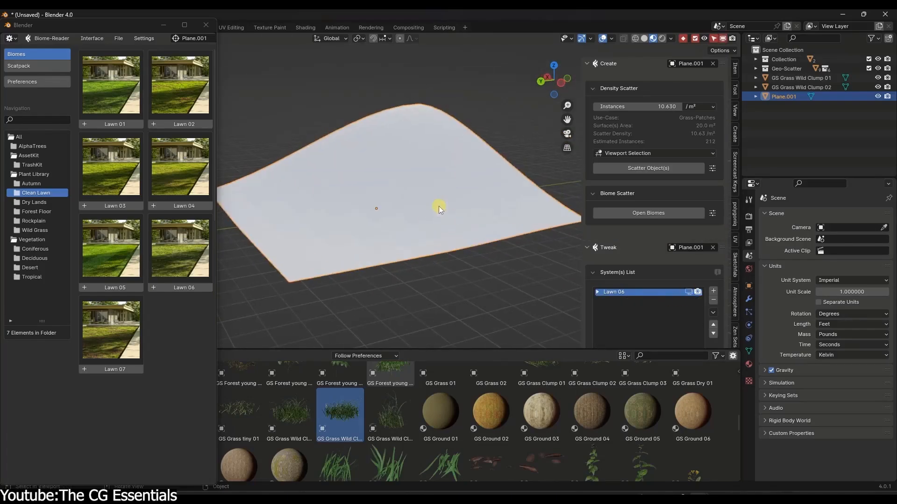
click(33, 222)
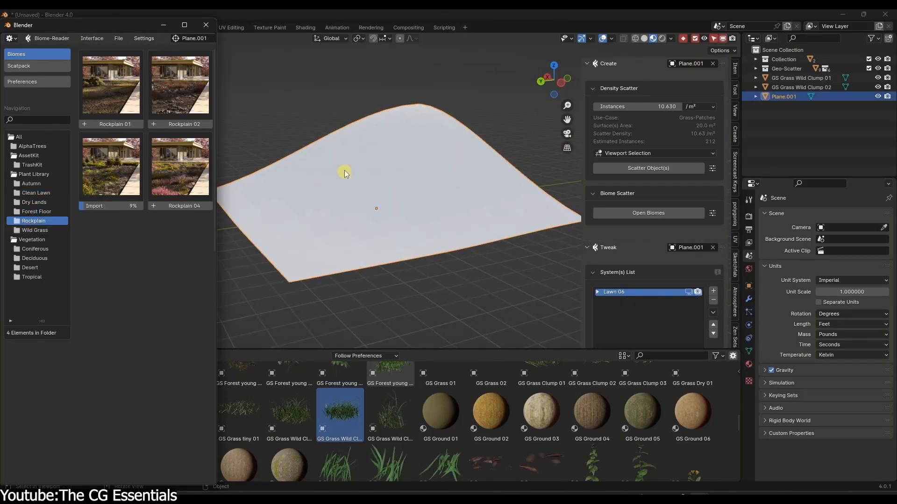
click(153, 205)
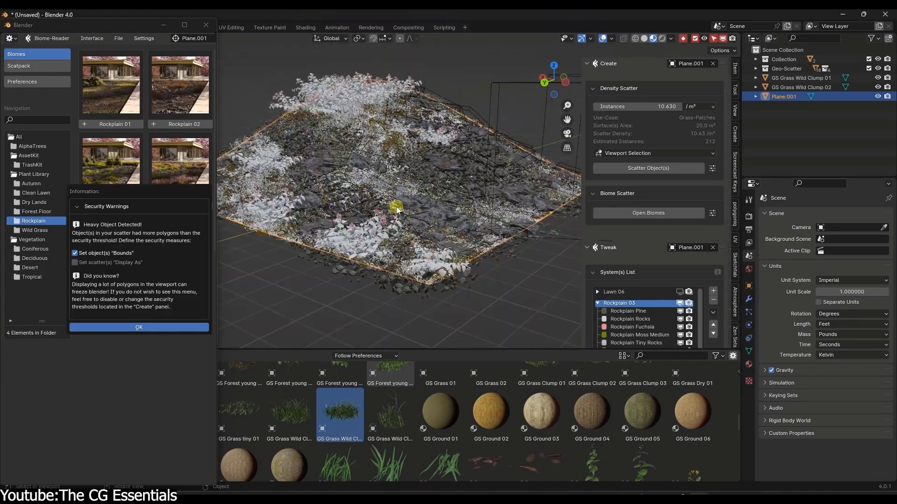
click(138, 327)
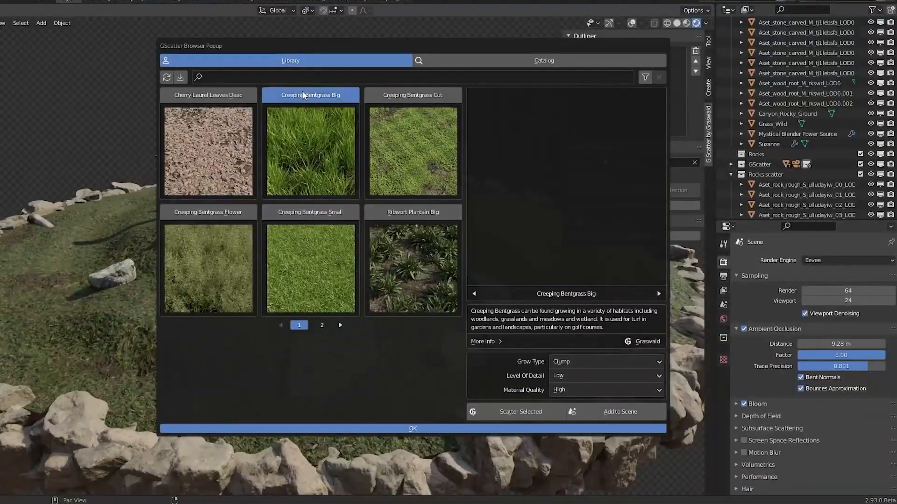
Adjust the density of the Graswald grass scatter on the Grass base.
click(413, 428)
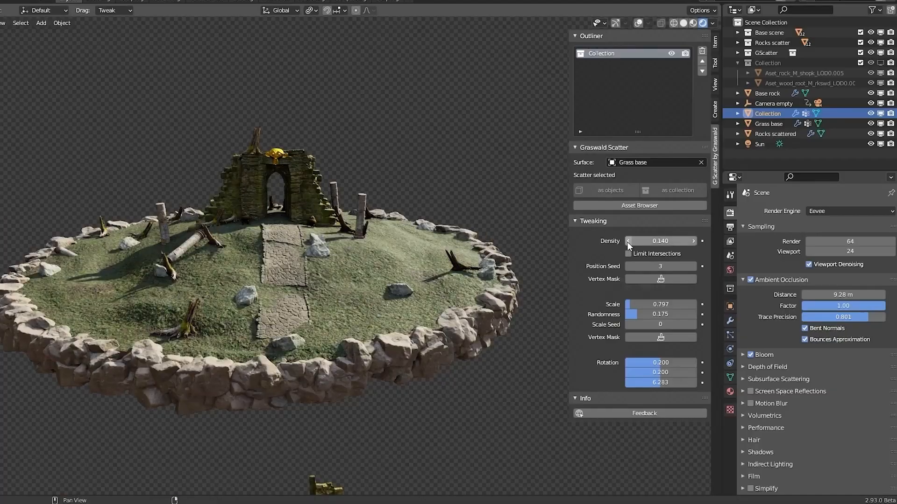